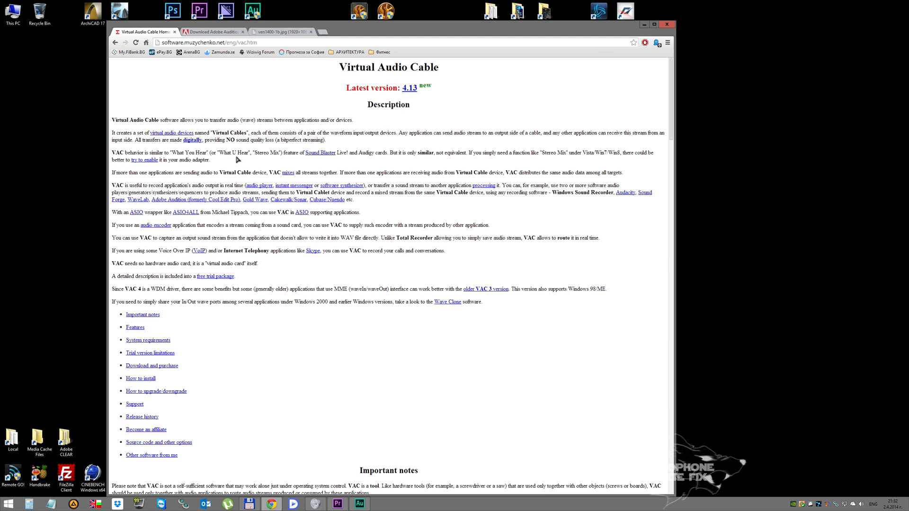
pyautogui.moveTo(369, 221)
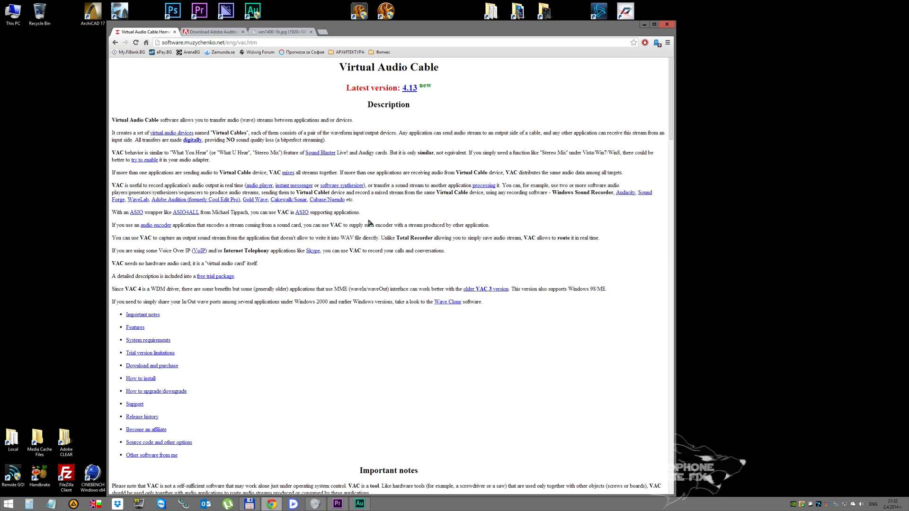
pyautogui.moveTo(449, 211)
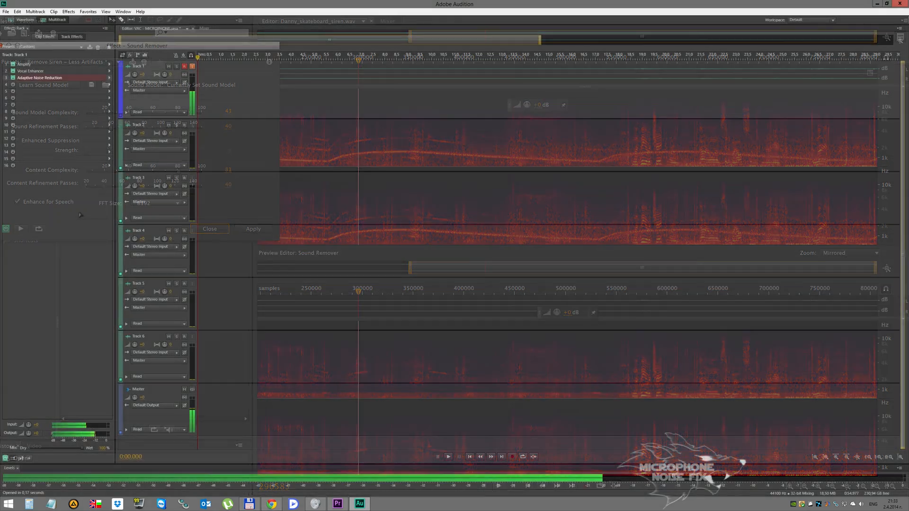
pyautogui.click(211, 229)
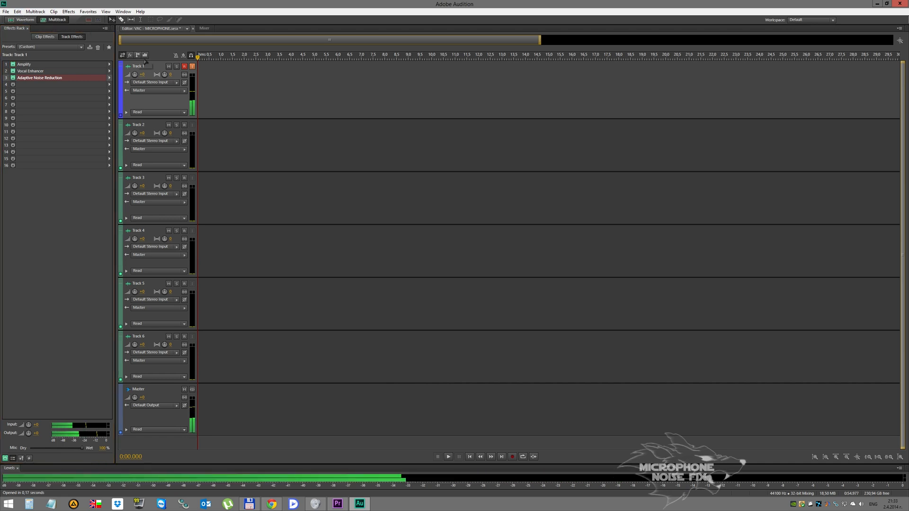
pyautogui.moveTo(184, 69)
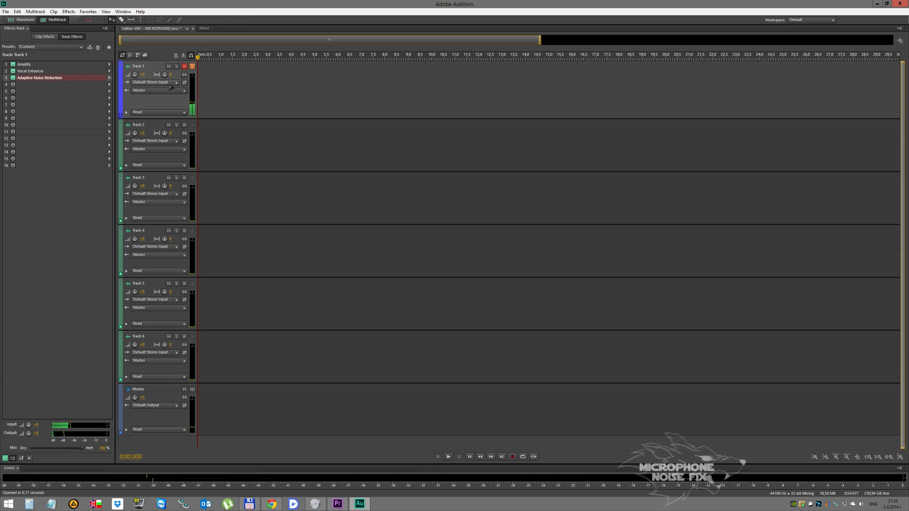
pyautogui.click(177, 81)
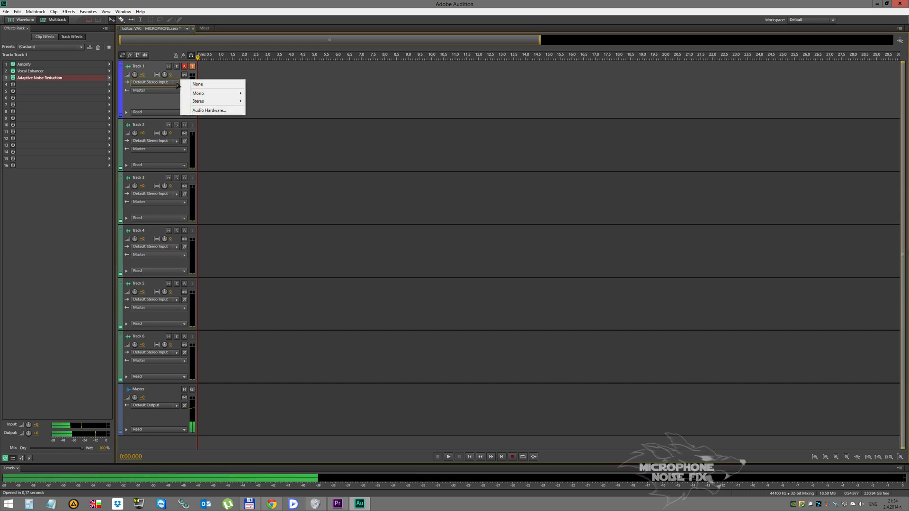
pyautogui.moveTo(208, 101)
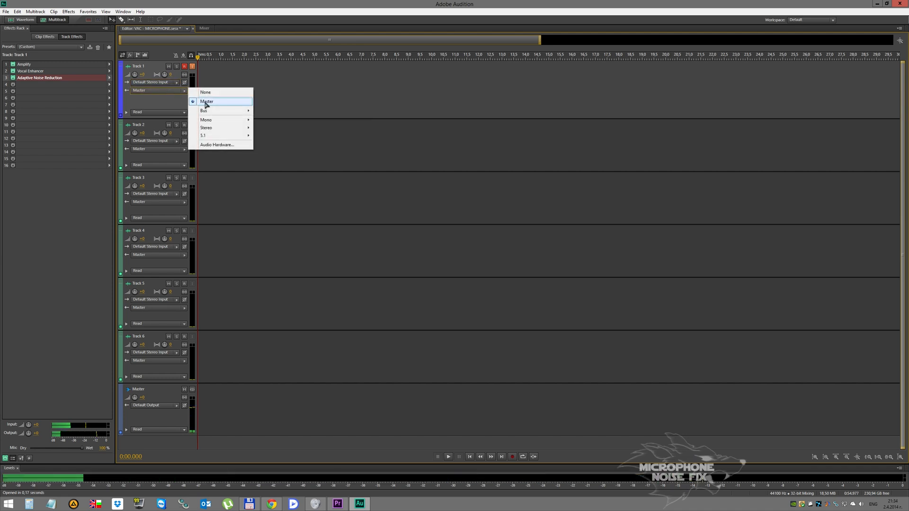
pyautogui.click(207, 102)
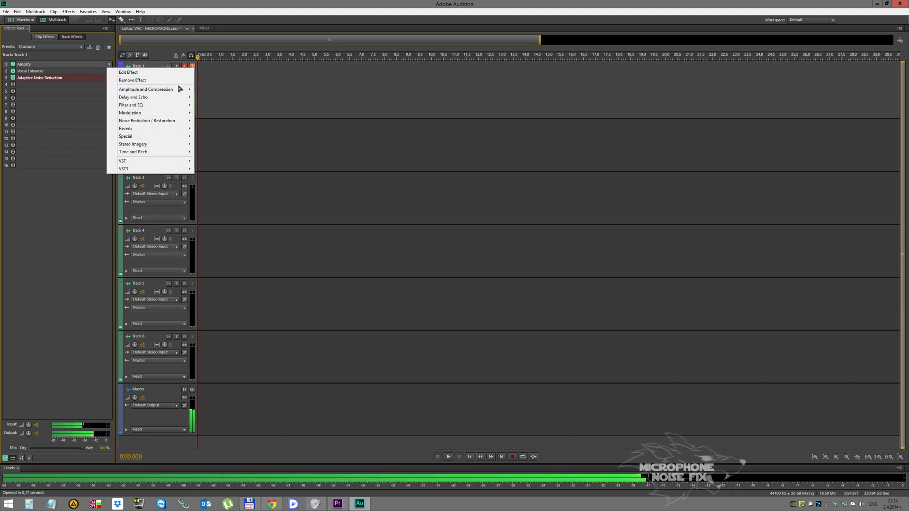
pyautogui.moveTo(146, 89)
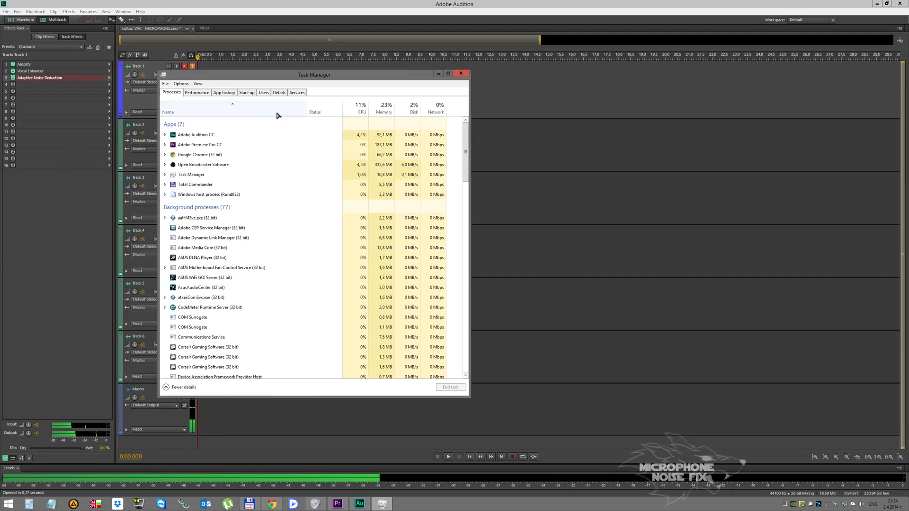
# Check Adobe Audition CC's CPU and memory use in Task Manager, then close it.
pyautogui.click(194, 134)
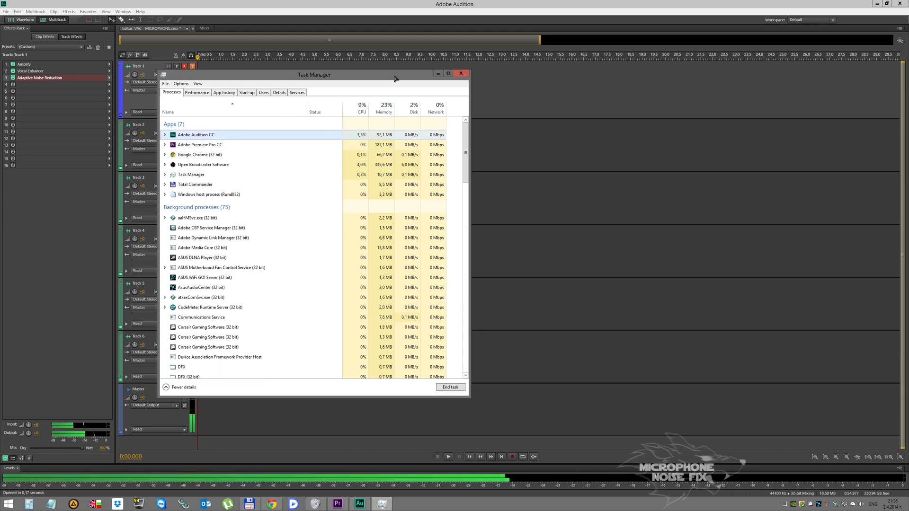
pyautogui.click(460, 73)
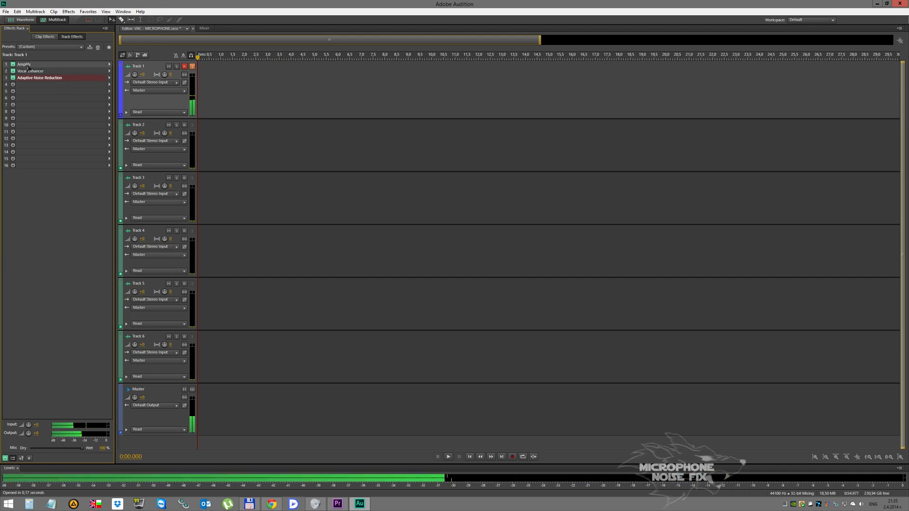
pyautogui.doubleClick(20, 65)
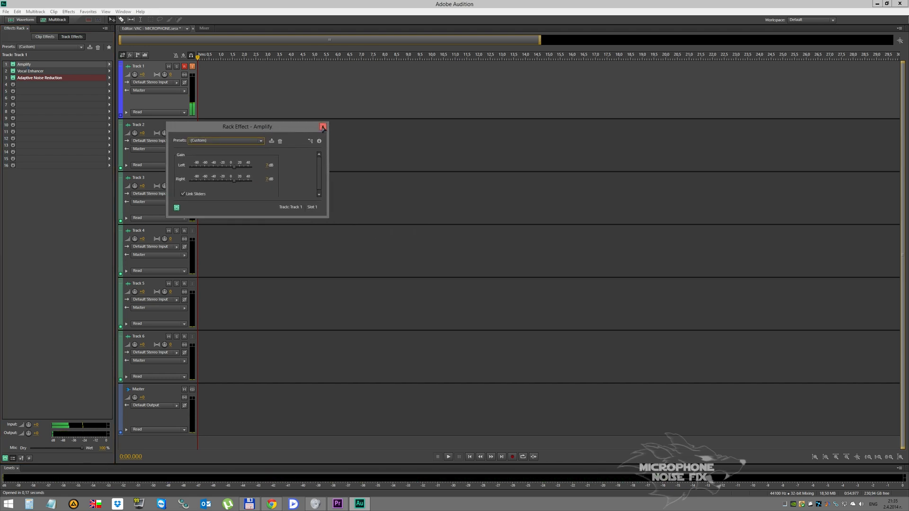
pyautogui.click(323, 126)
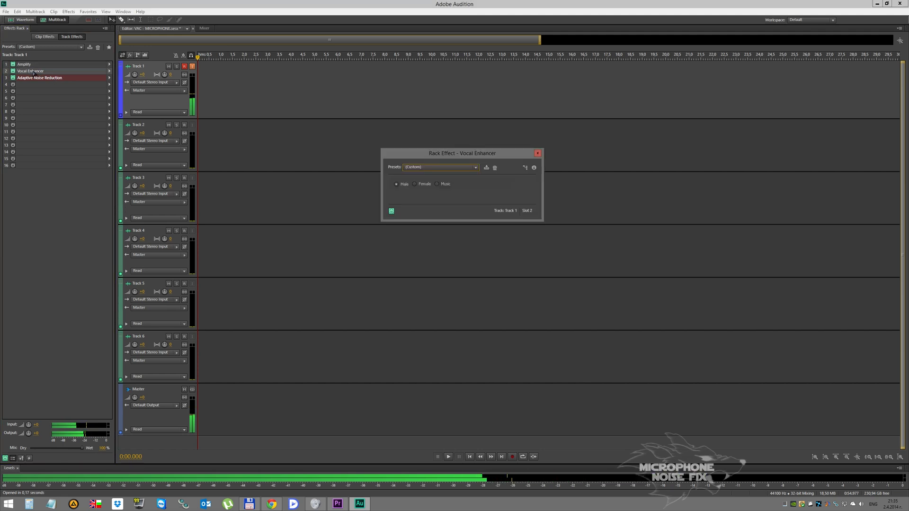
pyautogui.moveTo(462, 153); pyautogui.dragTo(134, 108)
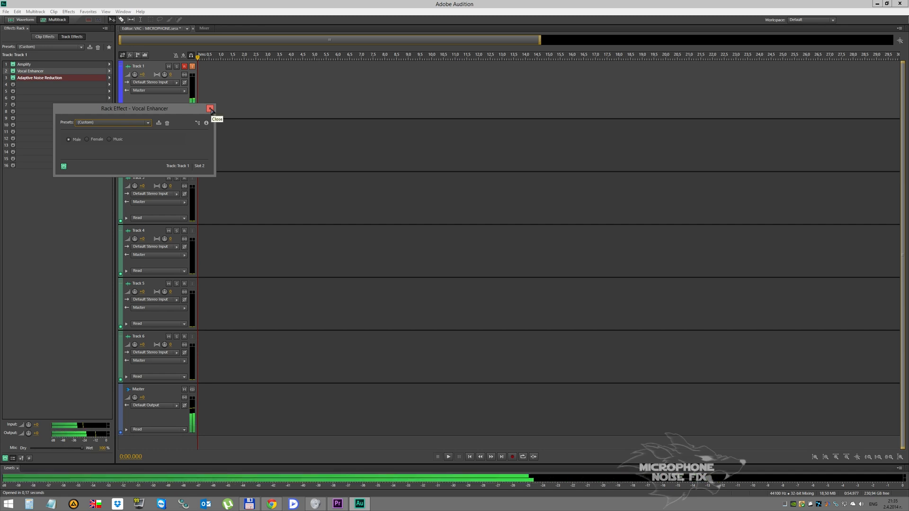
pyautogui.click(210, 109)
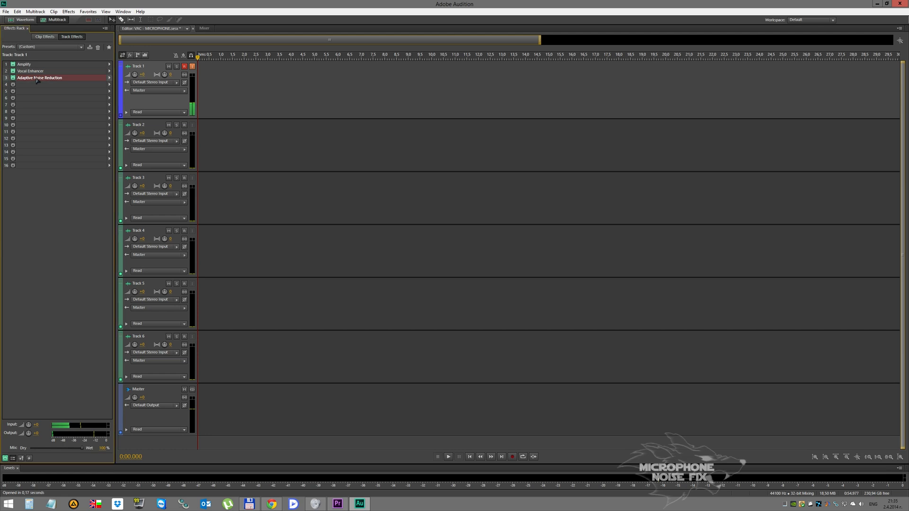
pyautogui.doubleClick(39, 77)
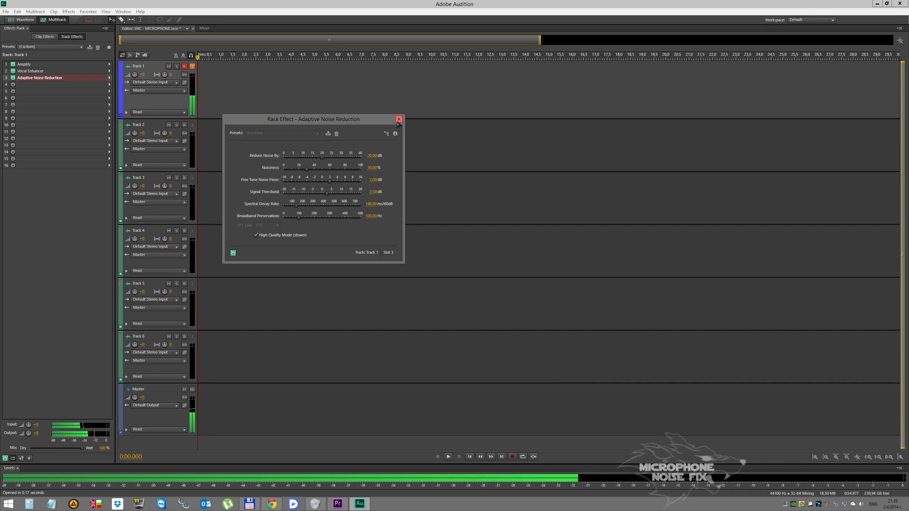
pyautogui.moveTo(398, 119)
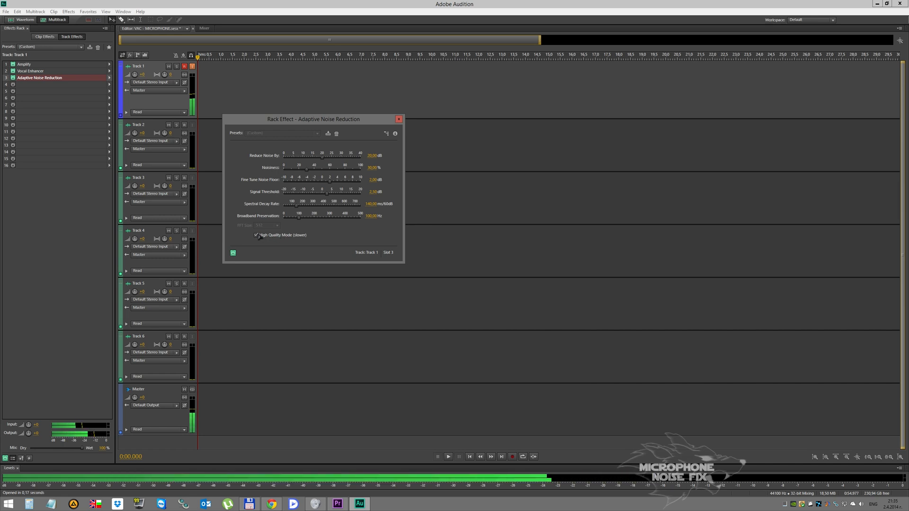
pyautogui.click(399, 119)
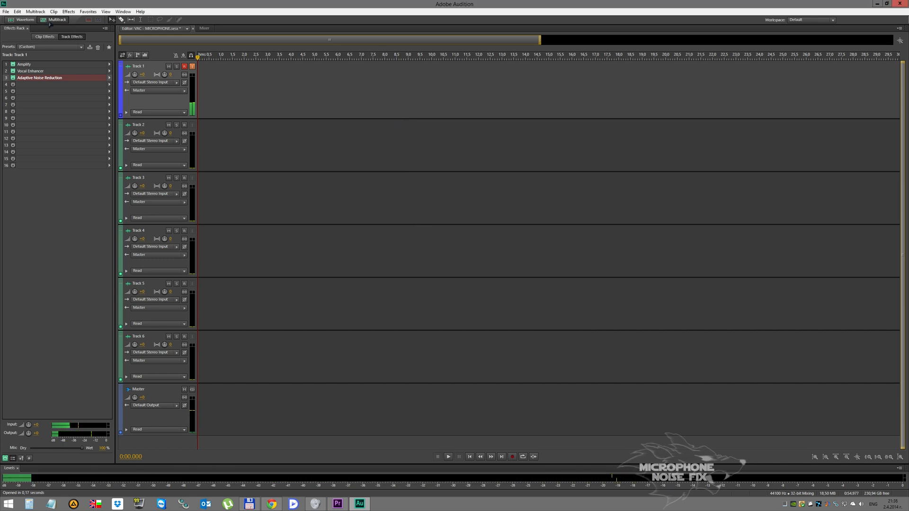
pyautogui.click(16, 8)
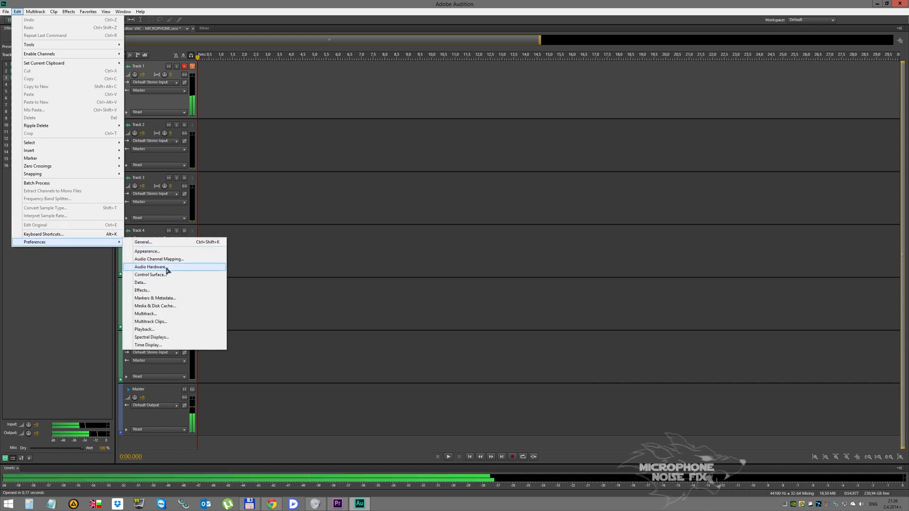
# In Audio Hardware preferences set output to Line 1 (Virtual Audio Cable) with 60 ms latency.
pyautogui.click(148, 267)
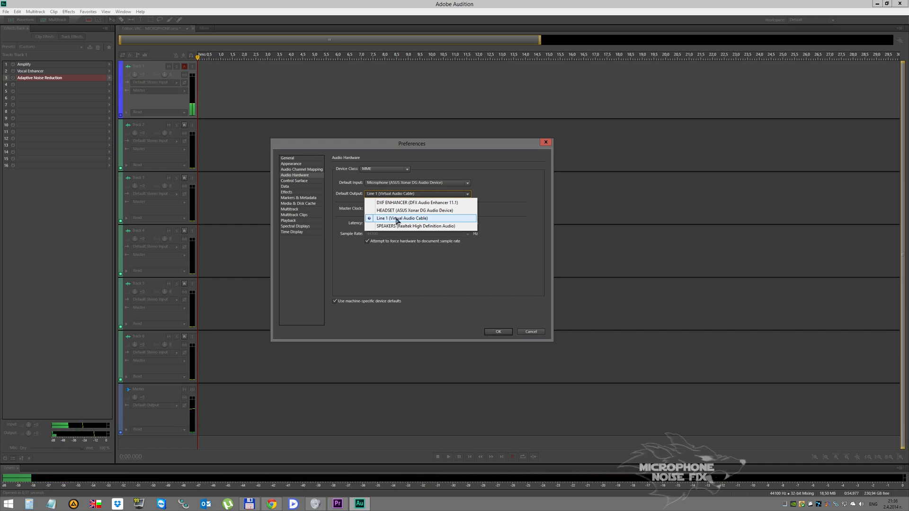
pyautogui.click(402, 218)
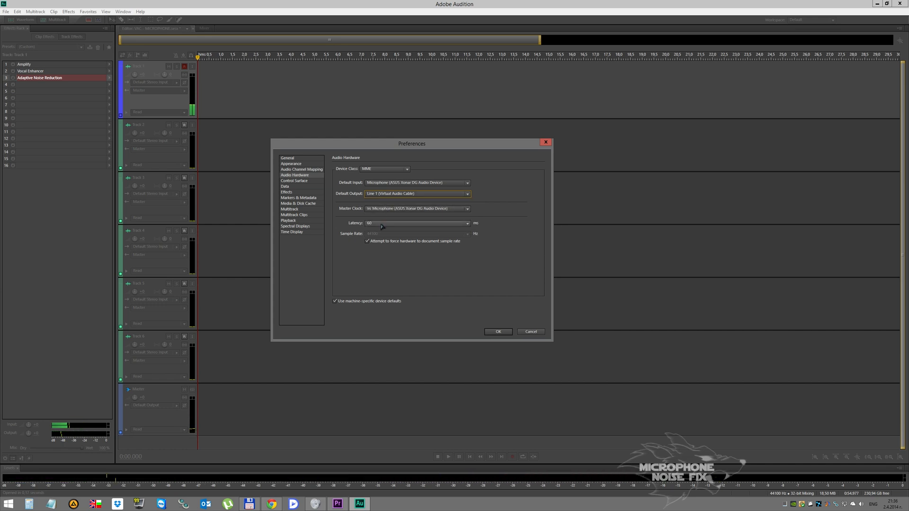
pyautogui.click(467, 223)
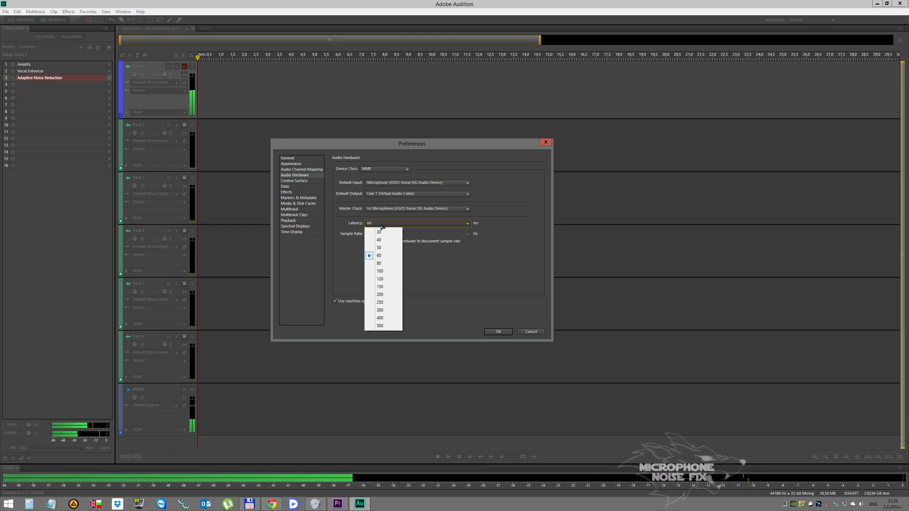
pyautogui.moveTo(384, 258)
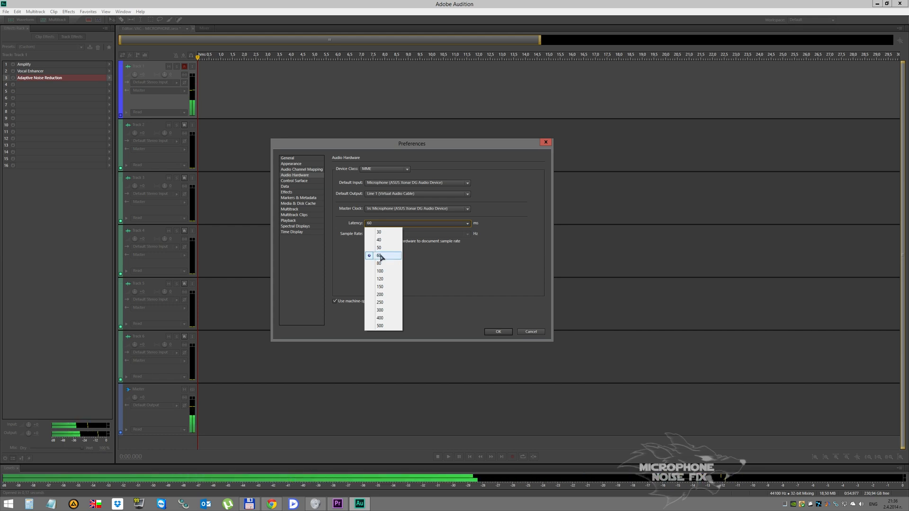
pyautogui.moveTo(384, 258)
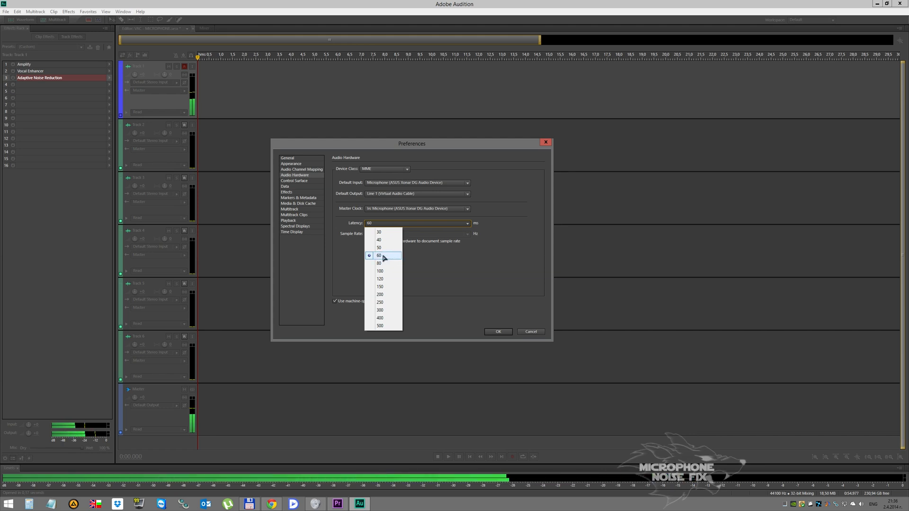
pyautogui.click(379, 256)
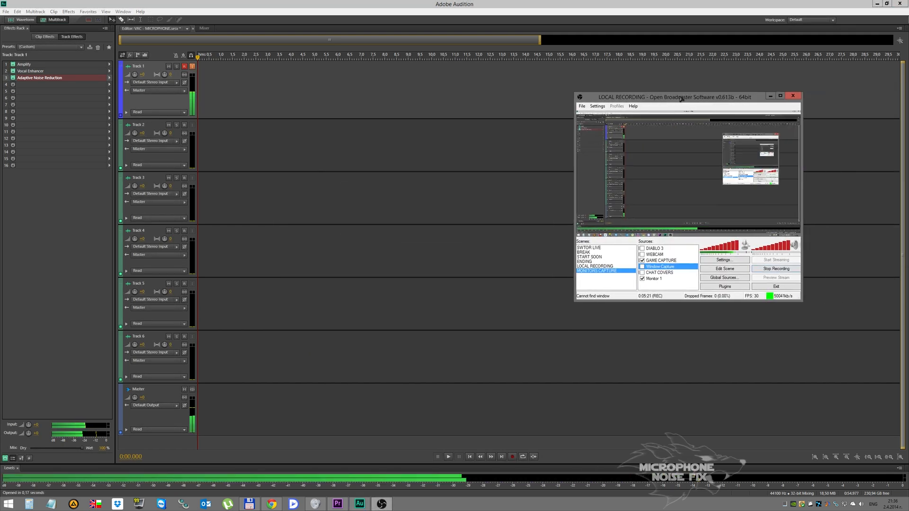
# In OBS audio settings make Line 1 (Virtual Audio Cable) the Microphone/Auxiliary device.
pyautogui.moveTo(682, 97); pyautogui.dragTo(473, 103)
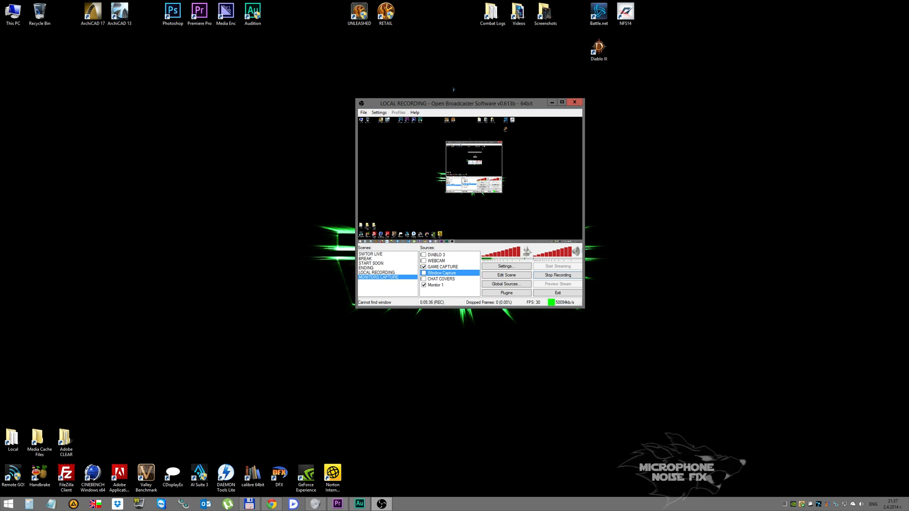
pyautogui.click(379, 112)
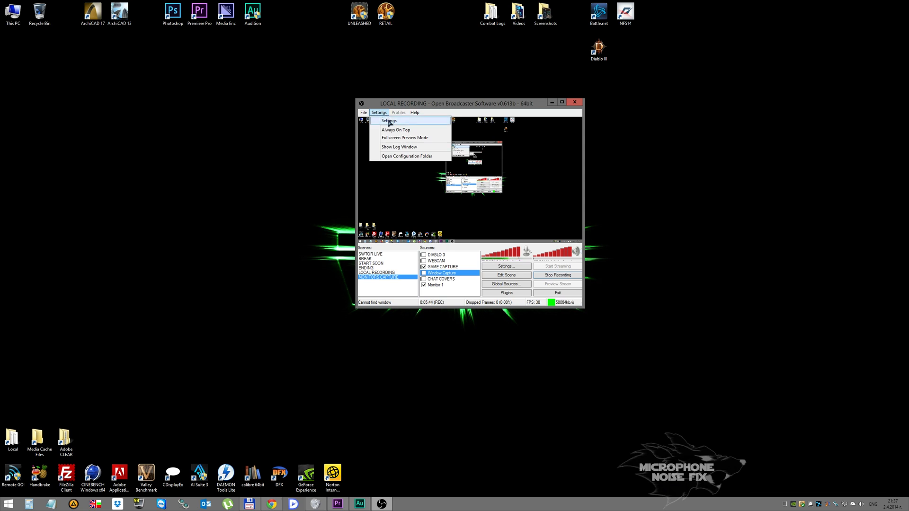
pyautogui.click(388, 121)
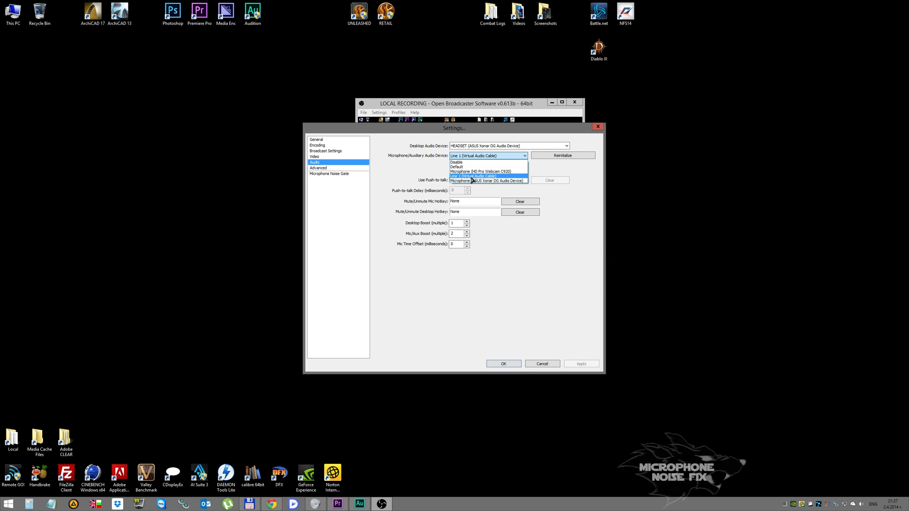
pyautogui.moveTo(459, 178)
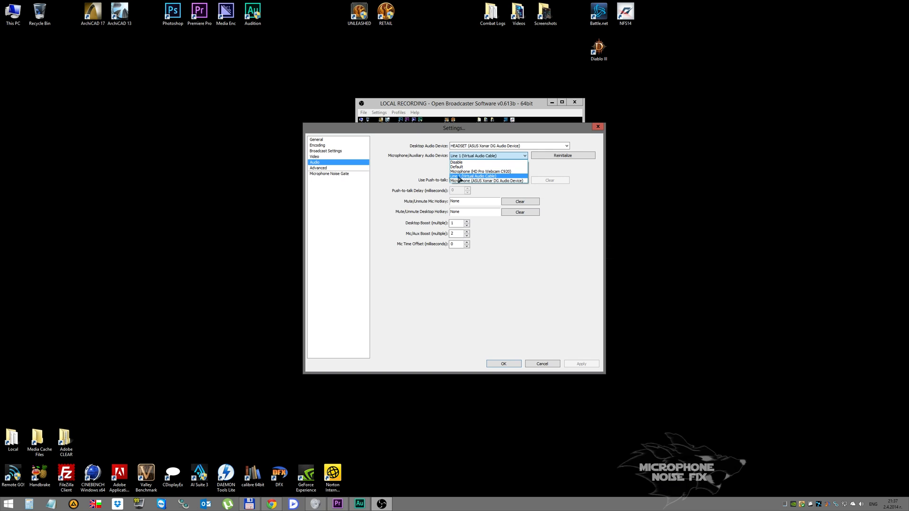
pyautogui.moveTo(430, 172)
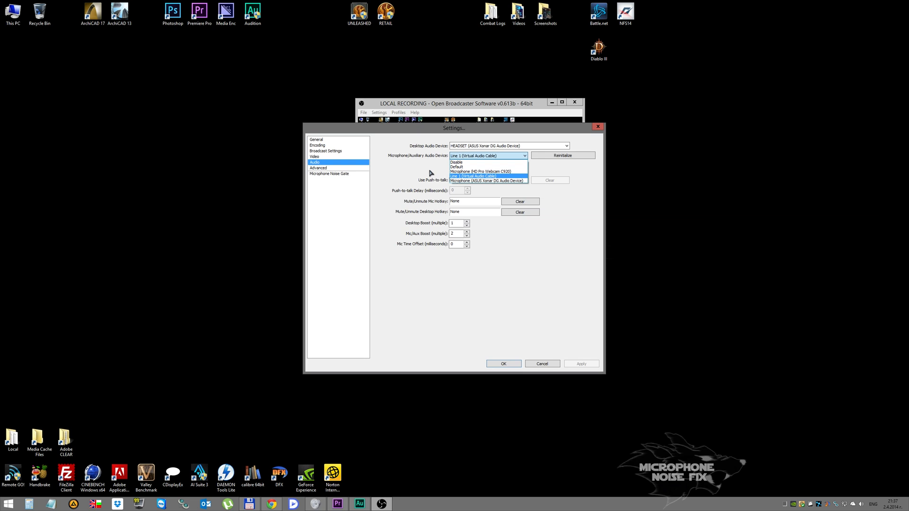
pyautogui.click(484, 177)
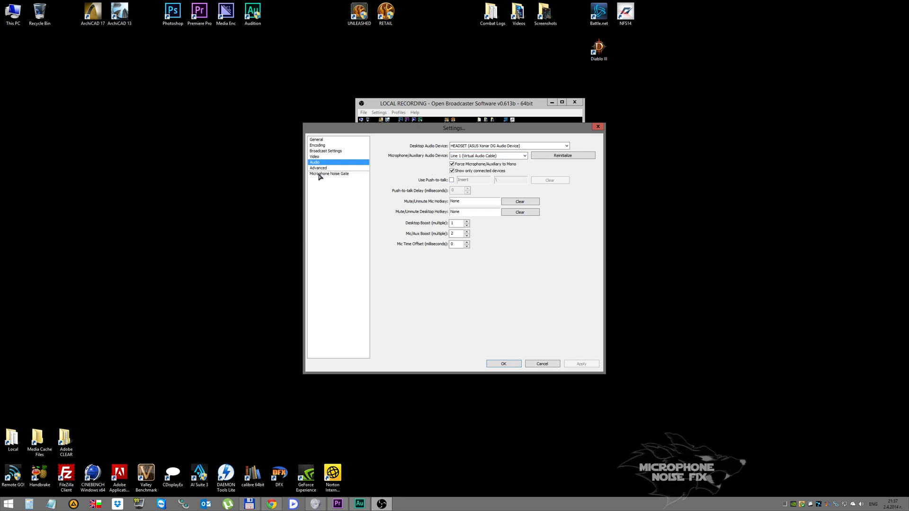
# Review the Microphone Noise Gate thresholds with the gate enabled, then cancel out of settings.
pyautogui.click(330, 174)
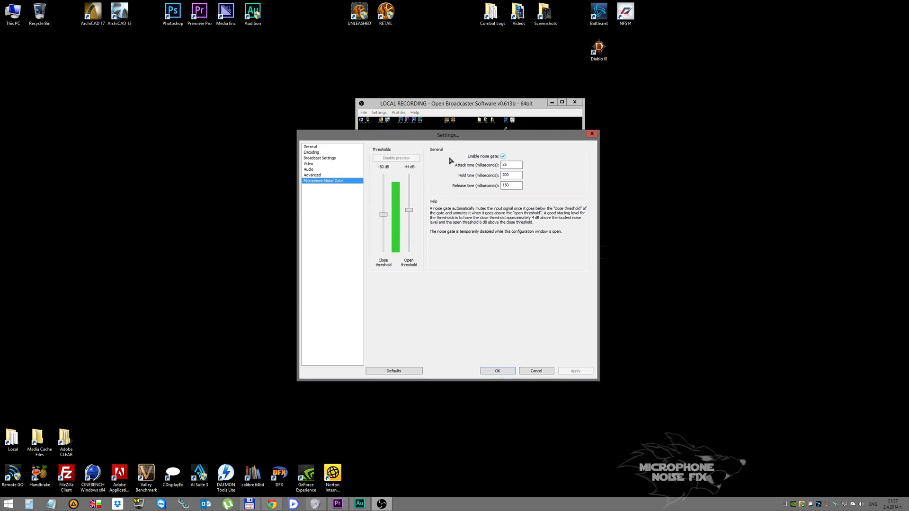
pyautogui.moveTo(397, 226)
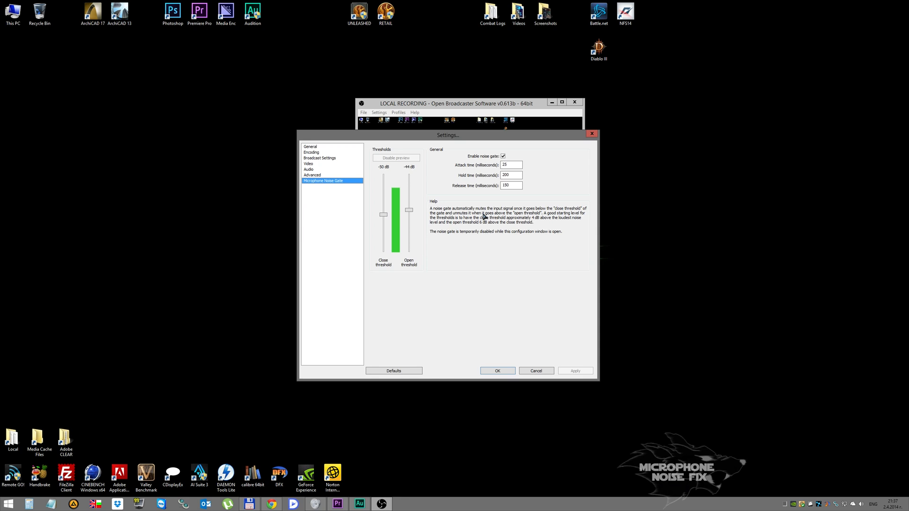
pyautogui.moveTo(396, 207); pyautogui.dragTo(396, 226)
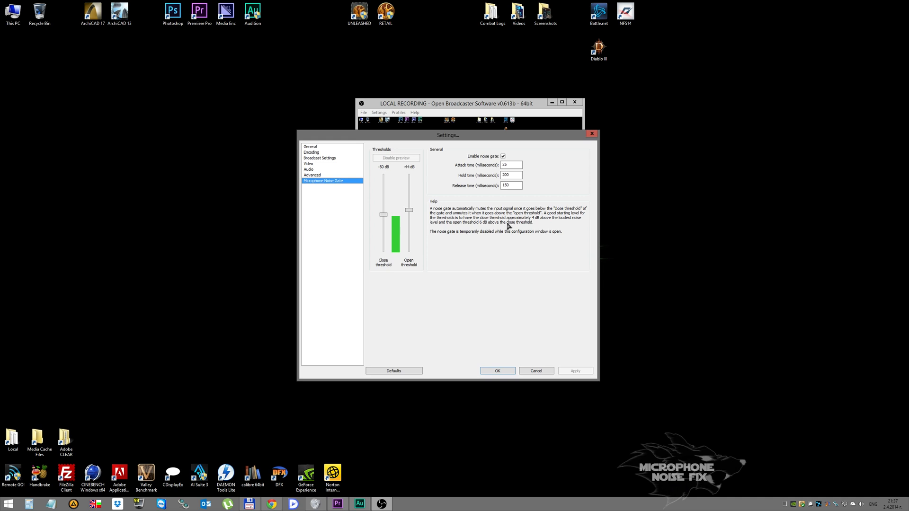
pyautogui.moveTo(409, 215); pyautogui.dragTo(409, 211)
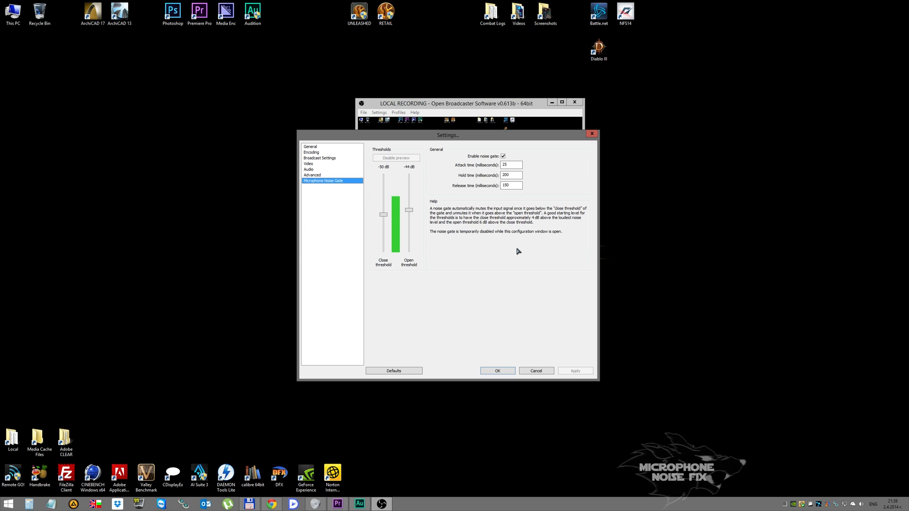
pyautogui.moveTo(536, 371)
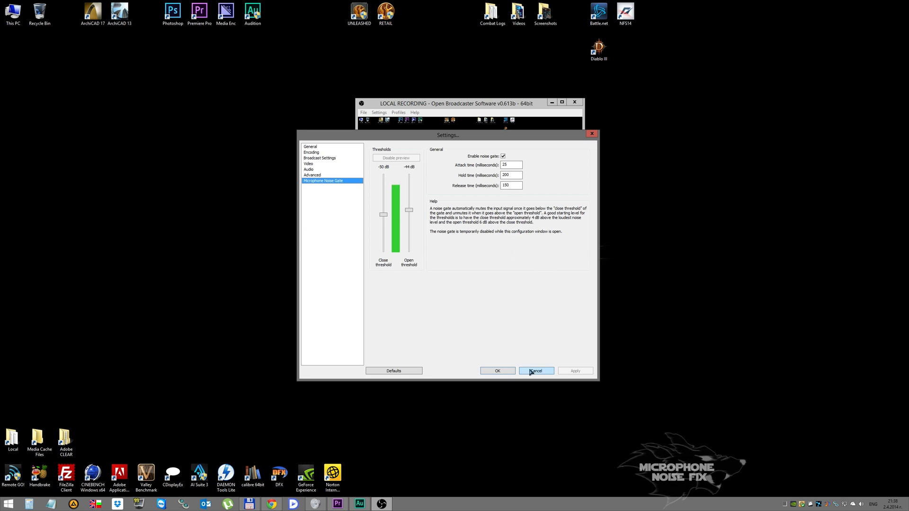
pyautogui.click(536, 371)
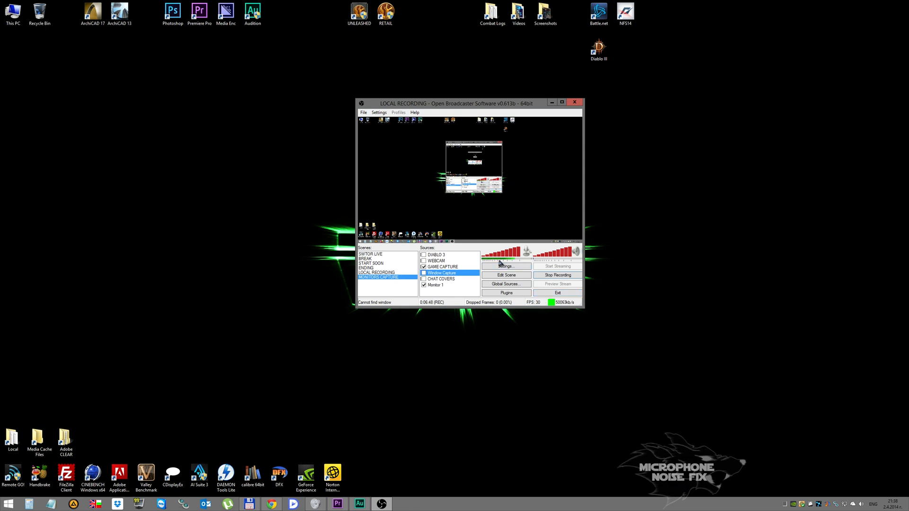
pyautogui.moveTo(537, 286)
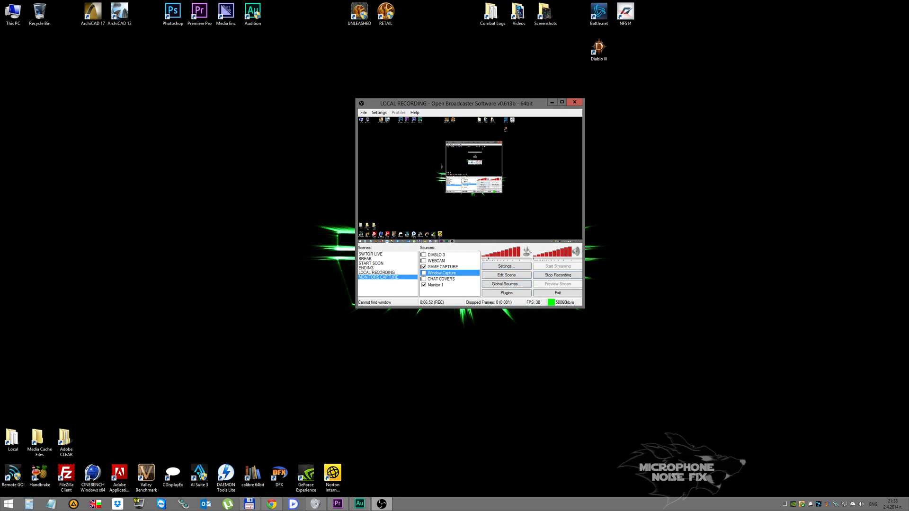
pyautogui.click(506, 266)
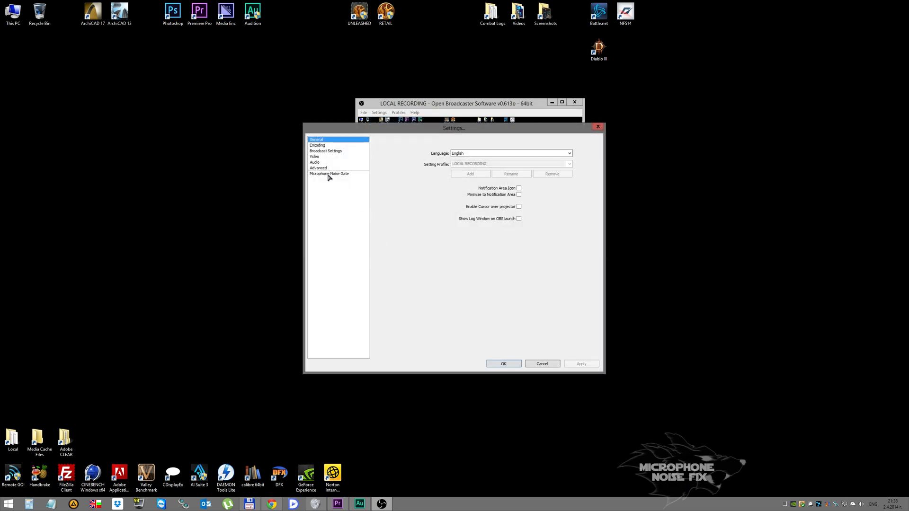
pyautogui.click(329, 173)
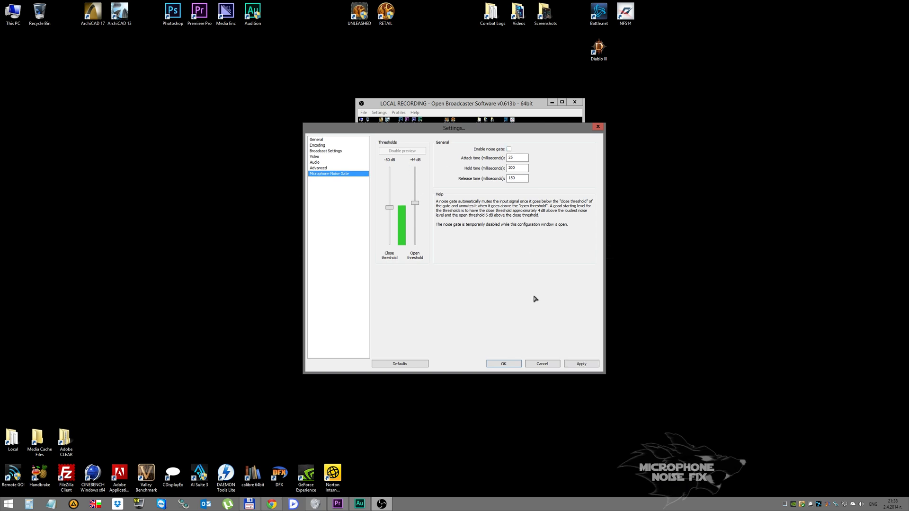
pyautogui.click(503, 364)
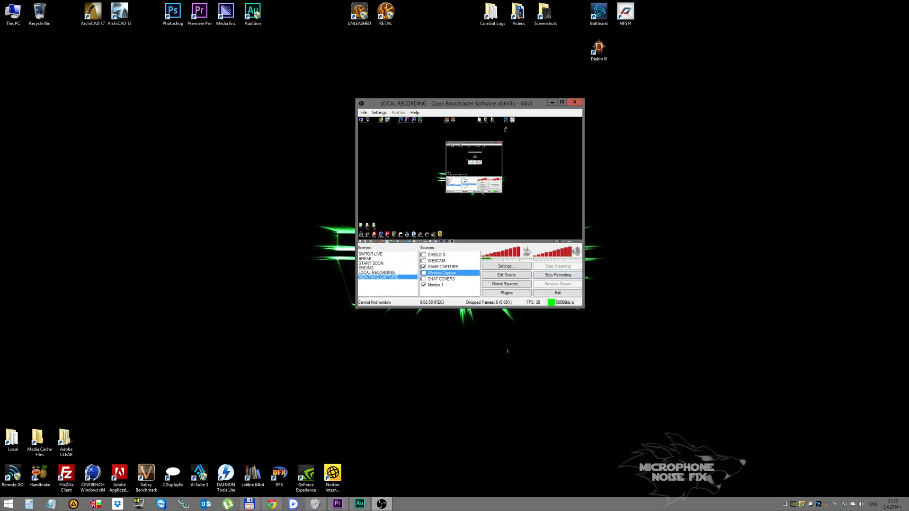